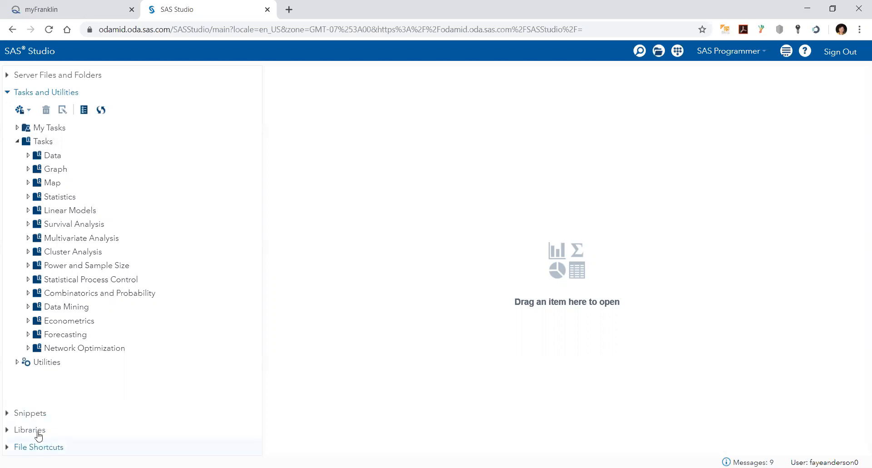
- Open the AIRQUALITY table from the WORK library in a table view
click(29, 429)
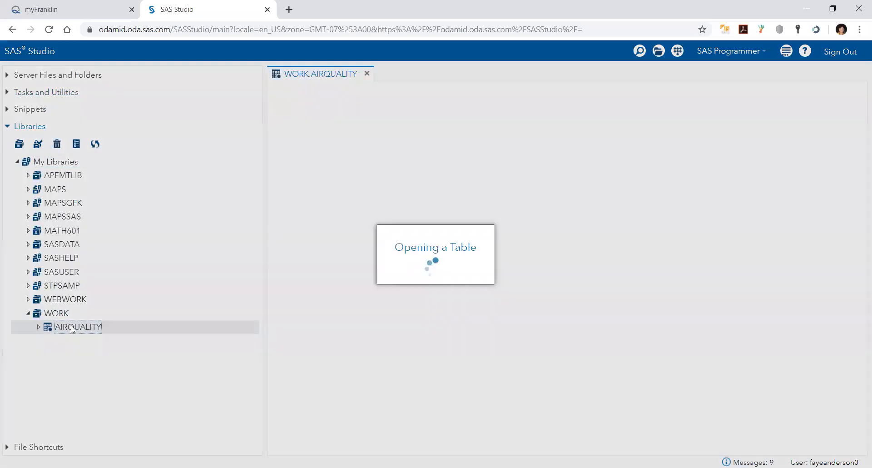
double_click(78, 327)
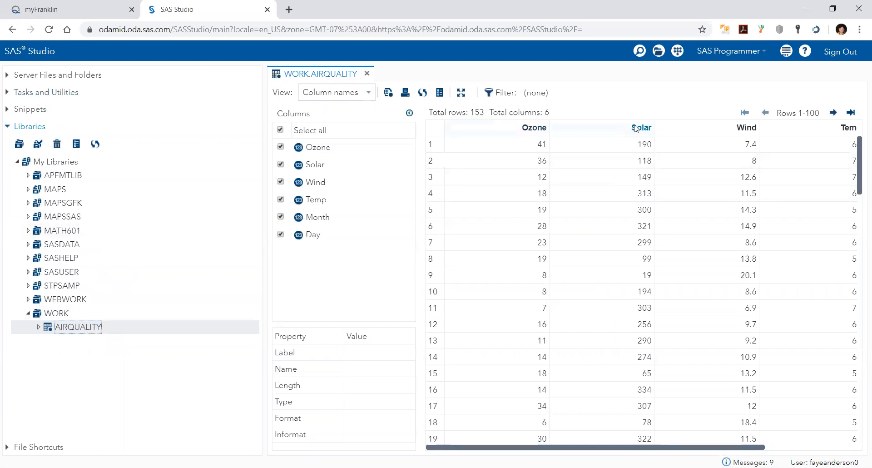
mouse_move(665, 330)
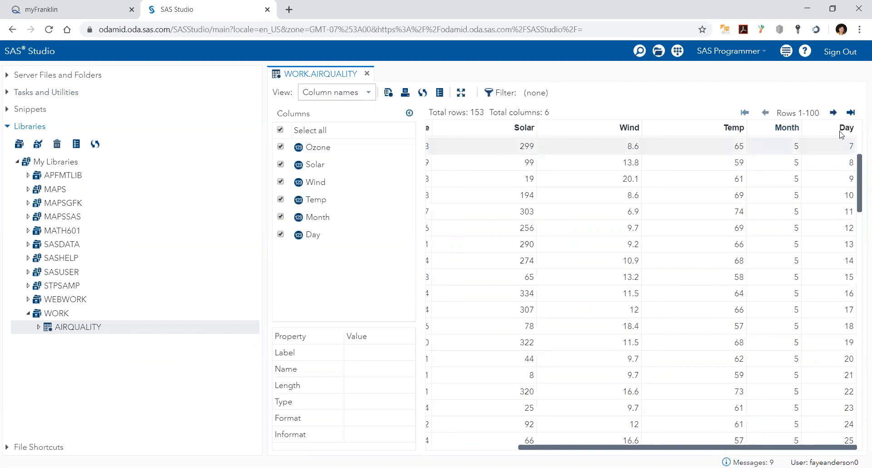
mouse_move(798, 212)
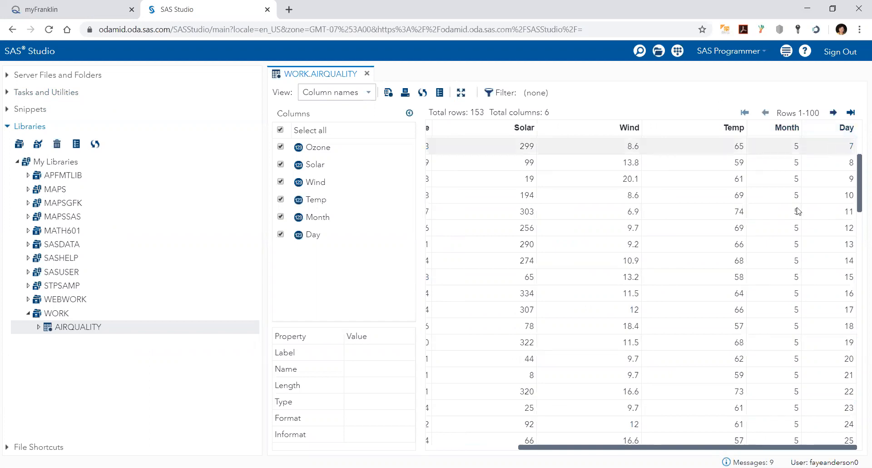
mouse_move(811, 224)
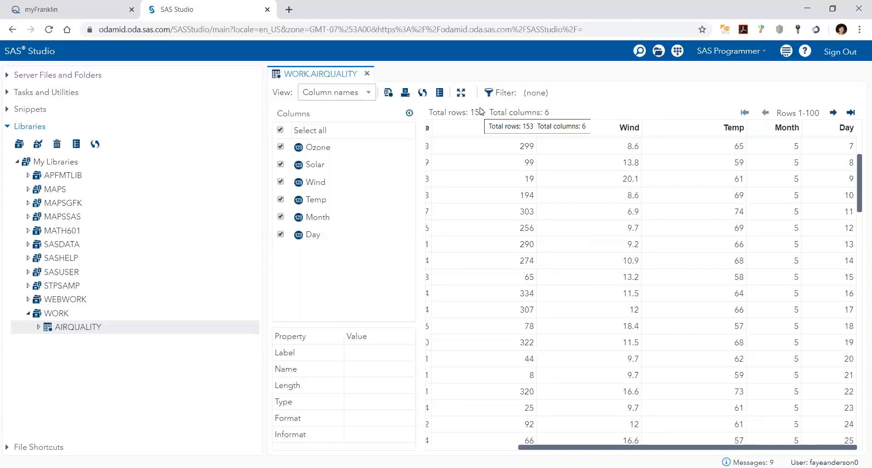
mouse_move(476, 114)
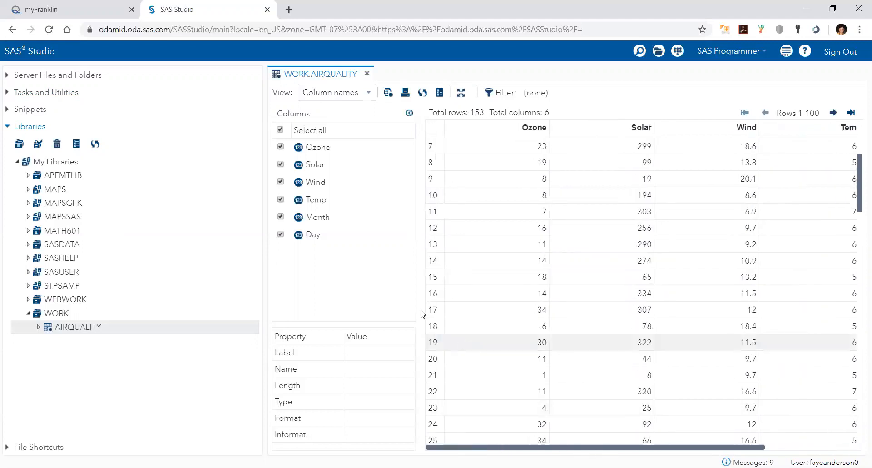
mouse_move(7, 100)
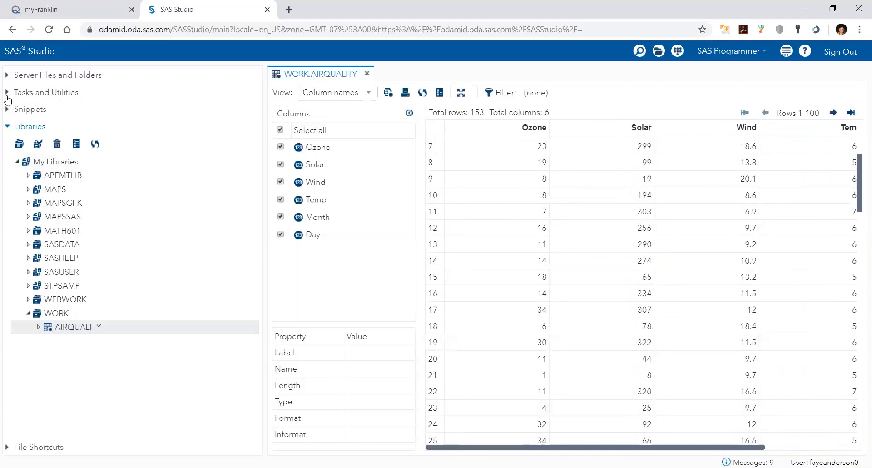
- Start a Summary Statistics task from the Statistics task list
click(47, 92)
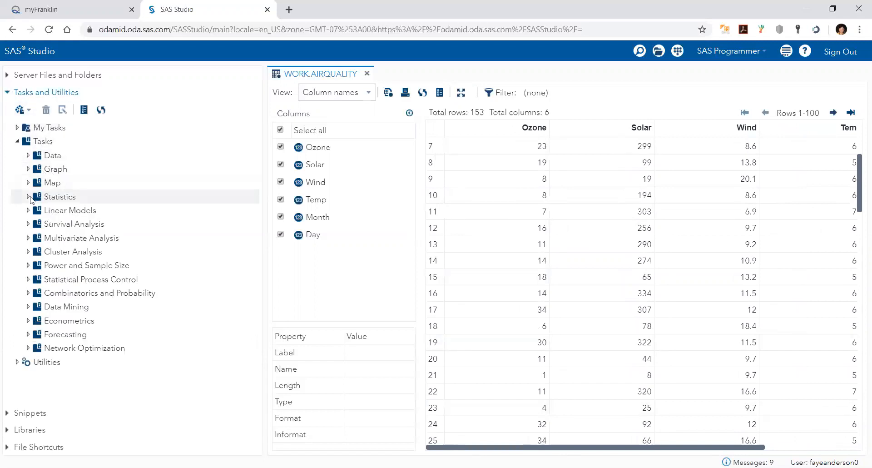
click(28, 196)
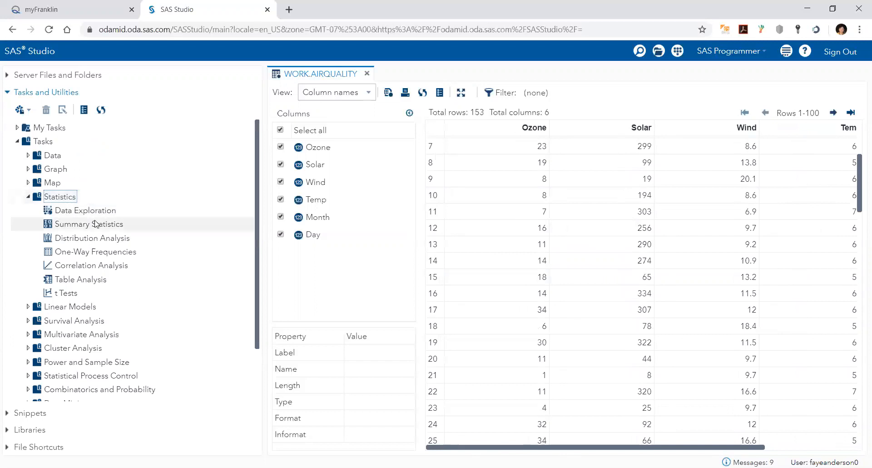
mouse_move(94, 228)
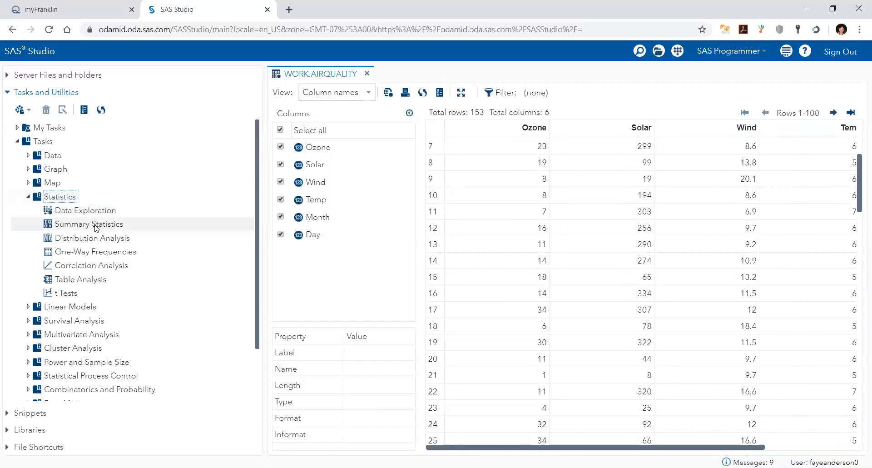
double_click(90, 223)
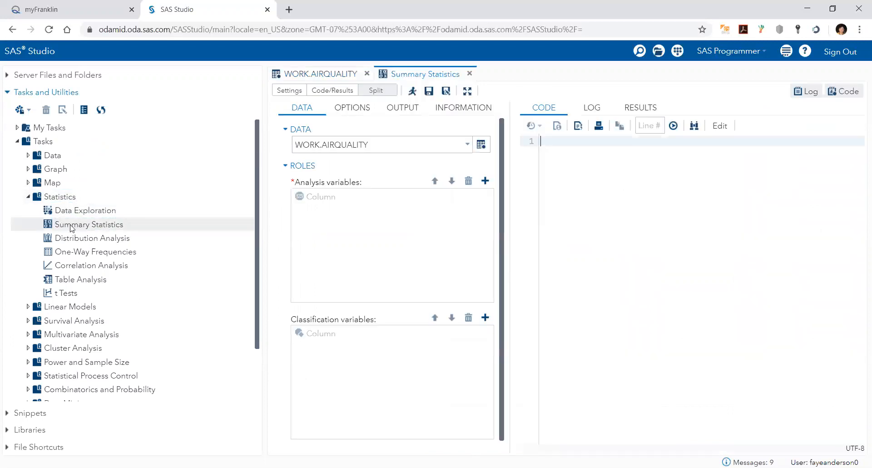
- Maximize the task view and bring up the table chooser to verify WORK.AIRQUALITY as input
click(468, 91)
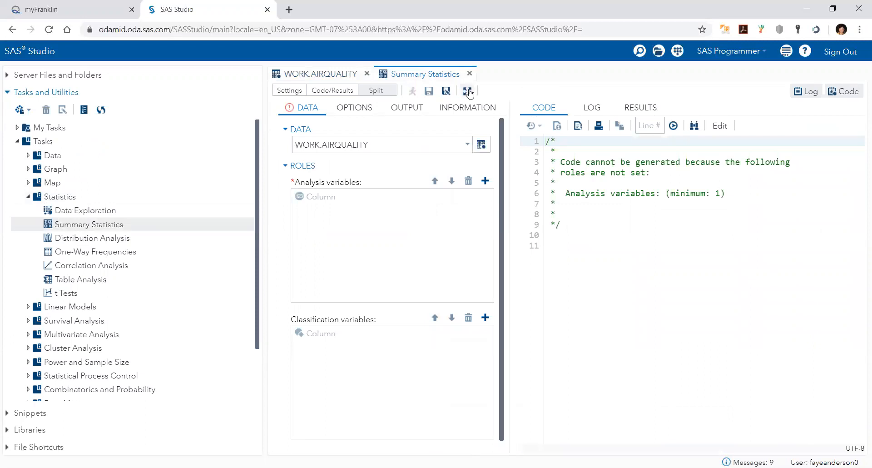
click(469, 91)
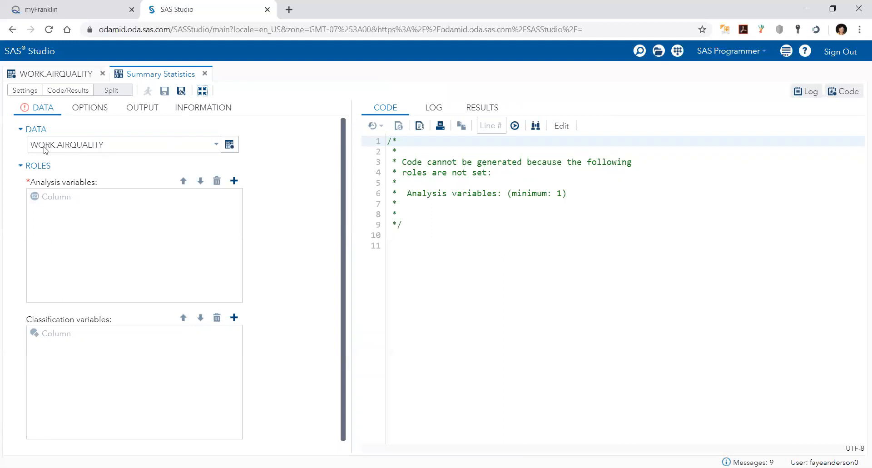
mouse_move(195, 148)
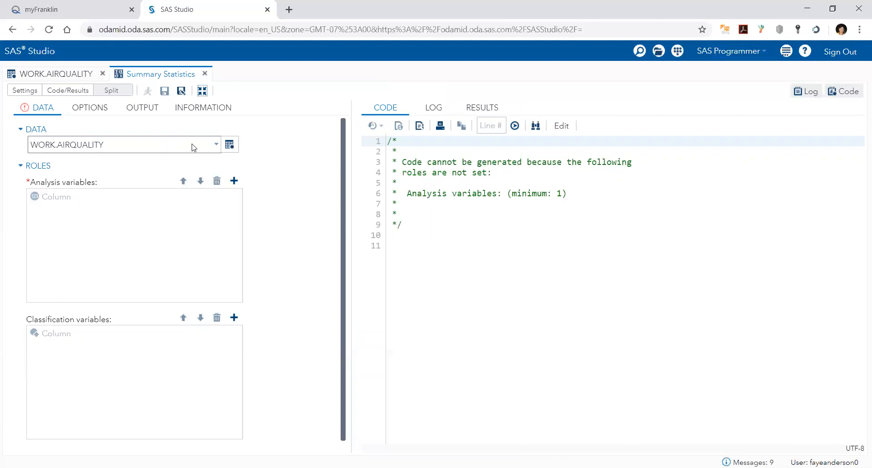
click(230, 144)
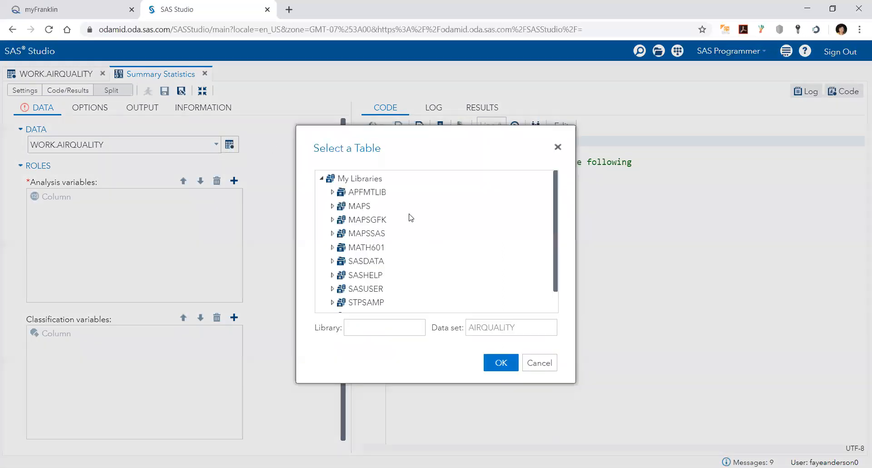
- Keep WORK.AIRQUALITY and assign Ozone, Solar, Wind and Temp as analysis variables
click(538, 362)
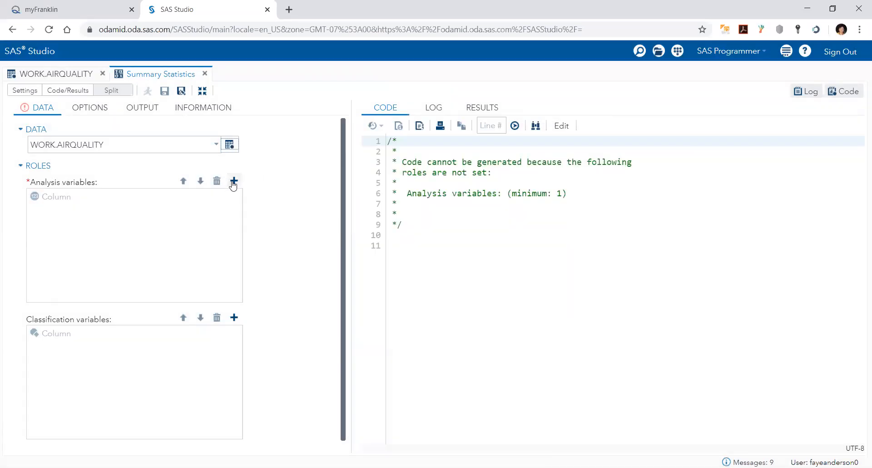
click(234, 181)
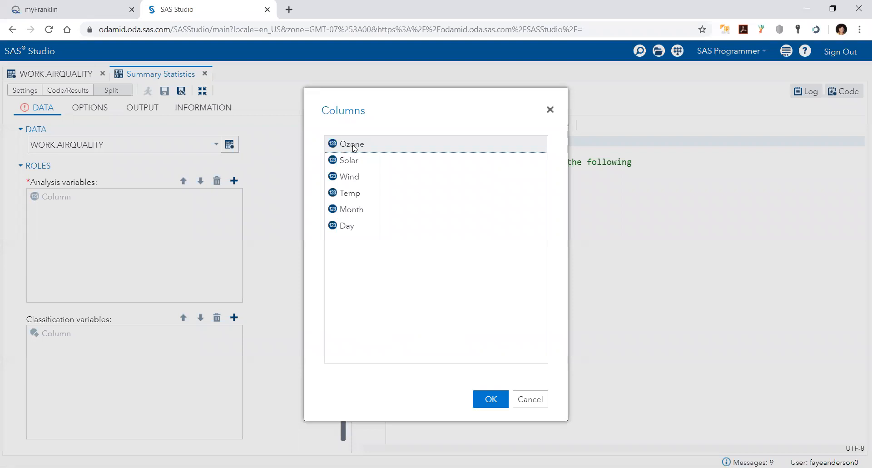
click(490, 399)
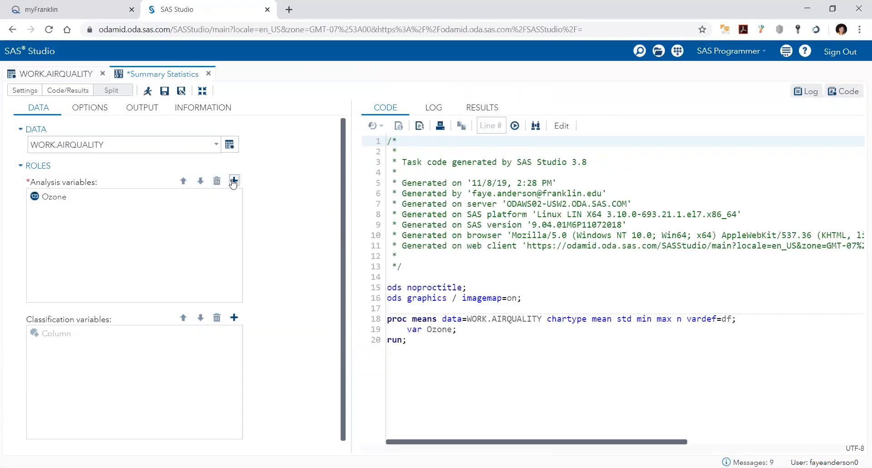
click(233, 181)
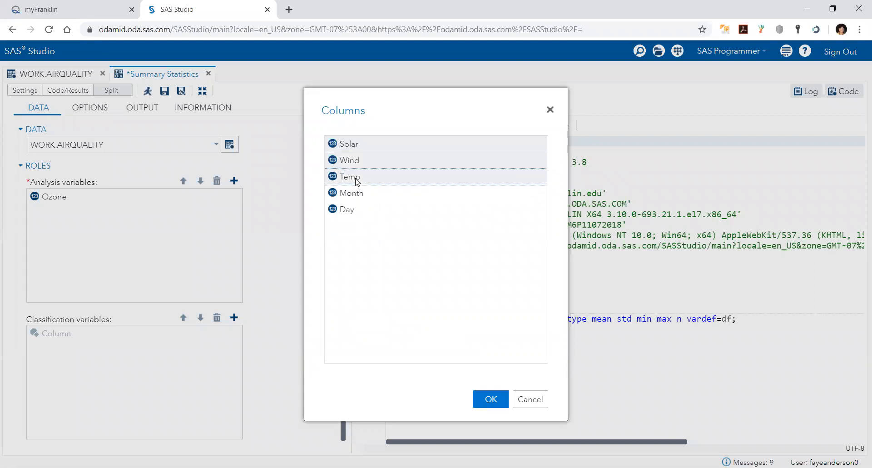
mouse_move(357, 193)
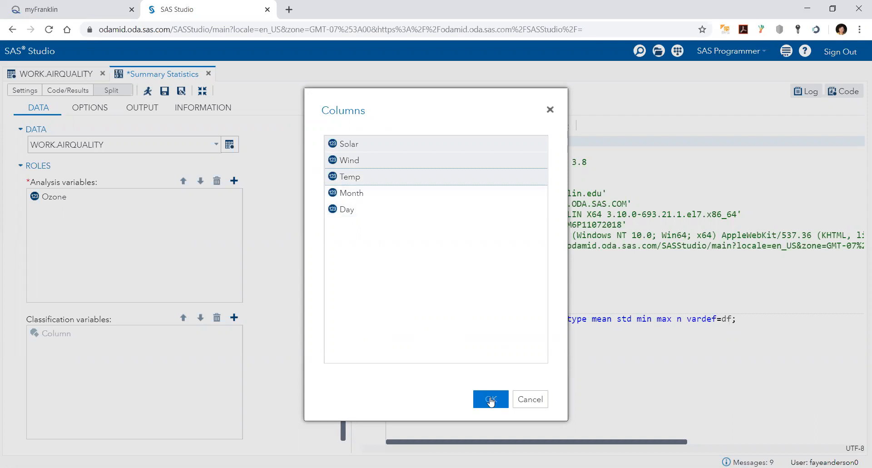
click(490, 399)
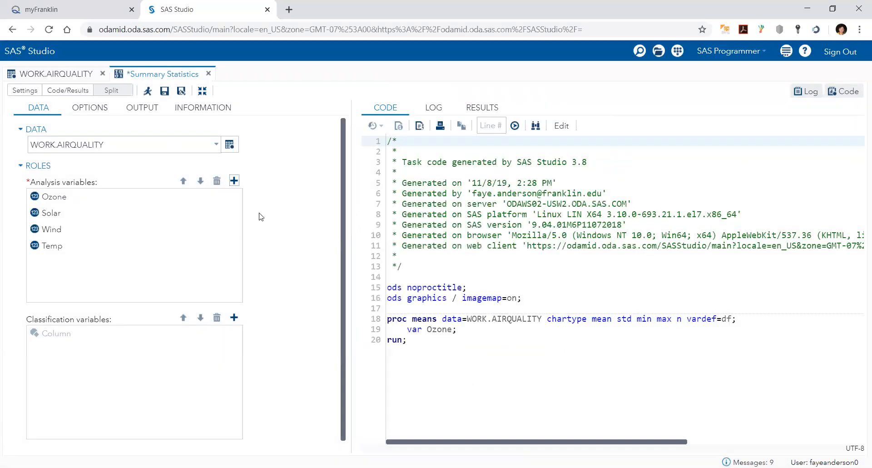
- Assign Month as the classification variable
click(234, 317)
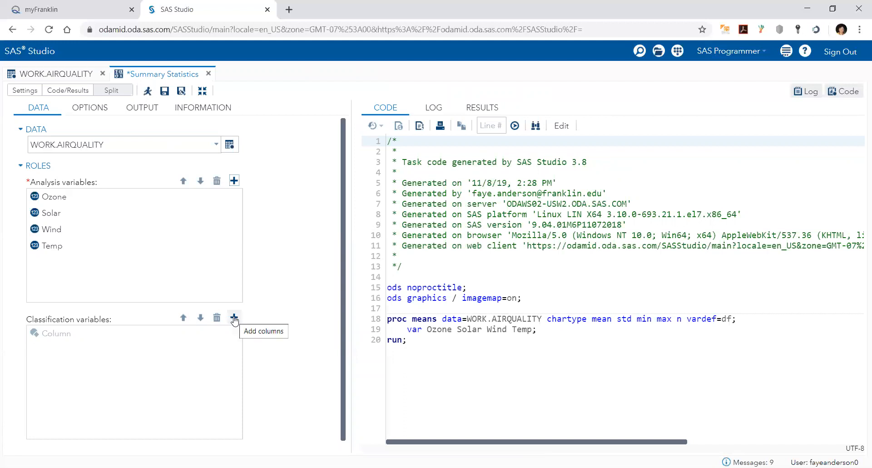
click(233, 317)
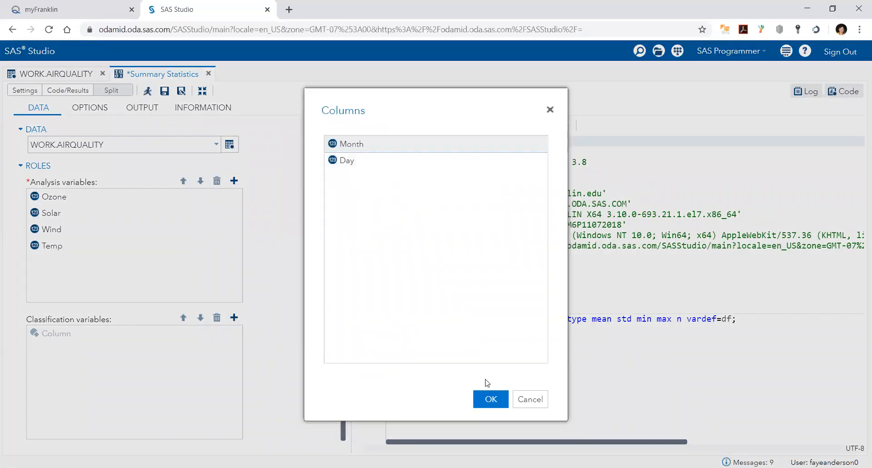
click(490, 399)
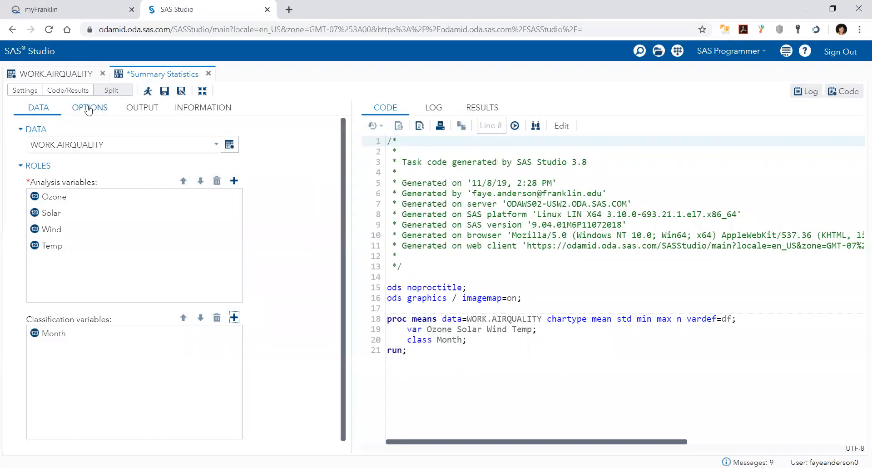
- Drop maximum and N from the statistics and add skewness and kurtosis
click(89, 108)
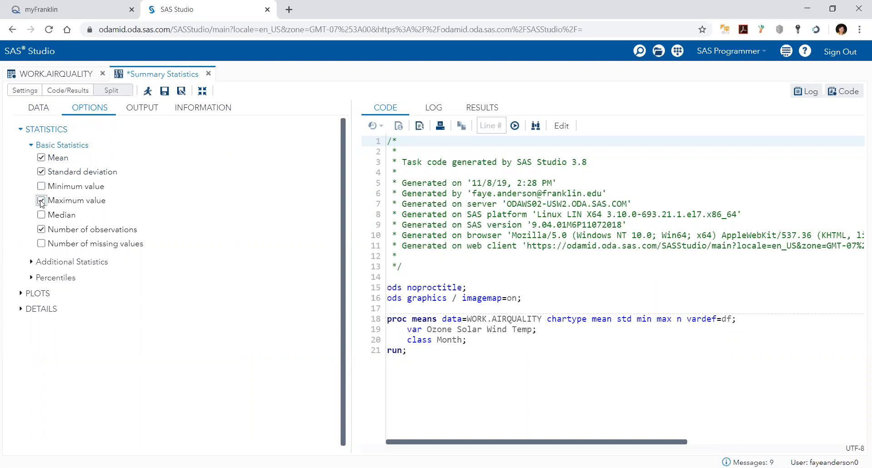
click(41, 201)
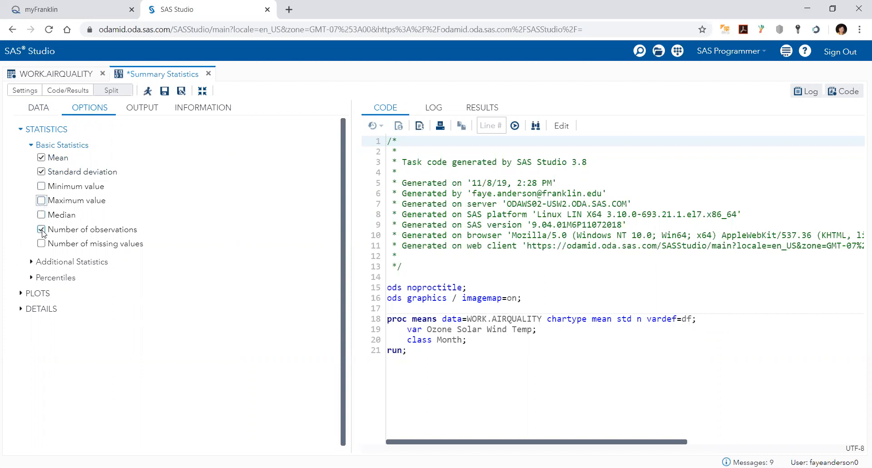
click(40, 229)
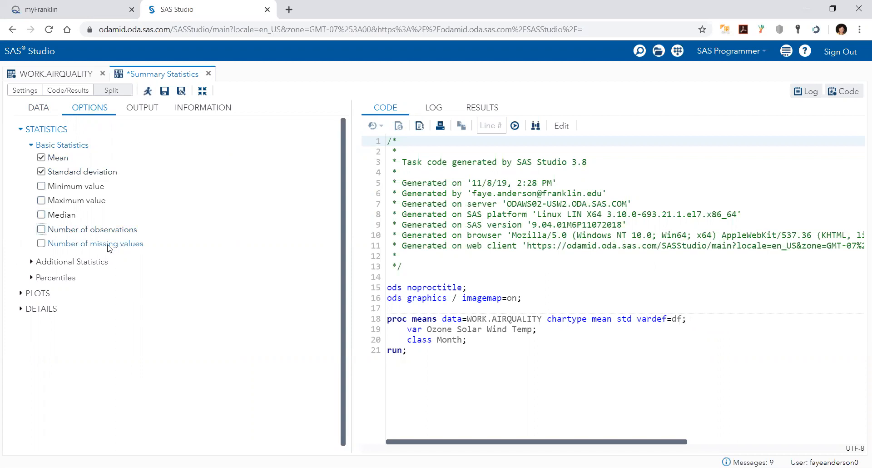
click(71, 262)
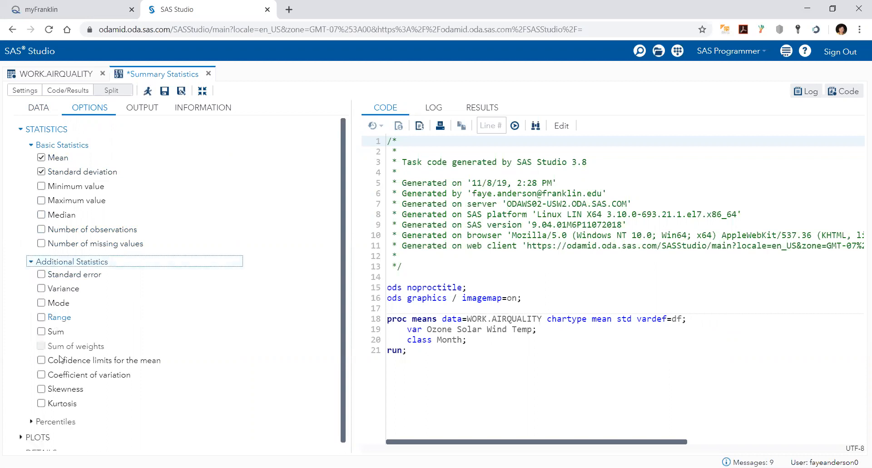
click(40, 388)
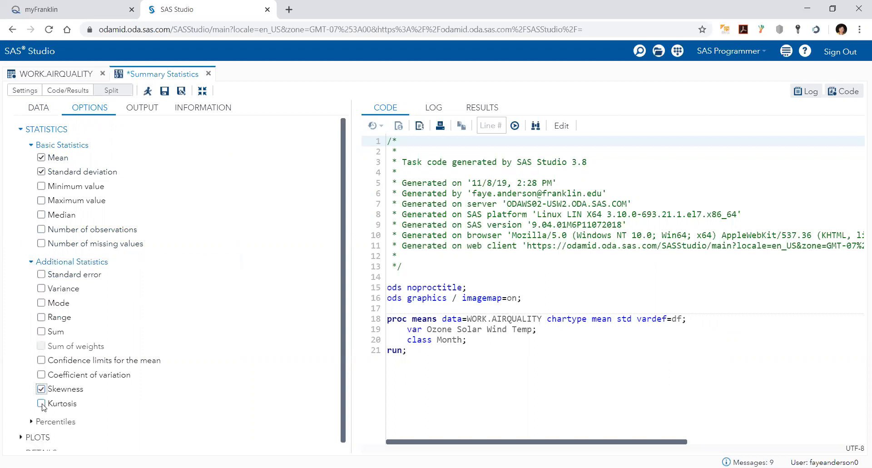
click(42, 403)
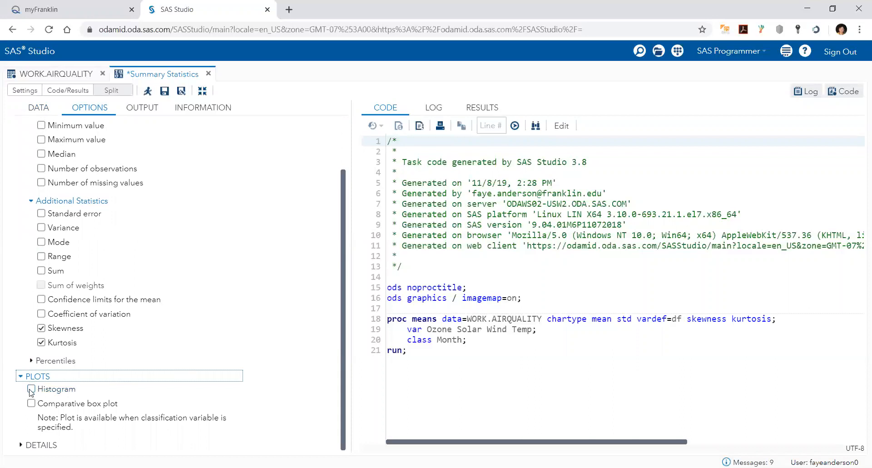
- Request histograms of the analysis variables and run the task
click(32, 389)
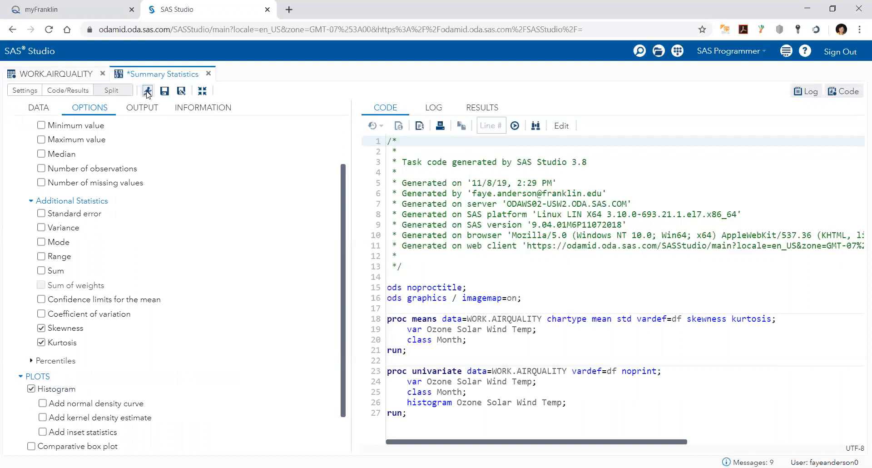
click(147, 91)
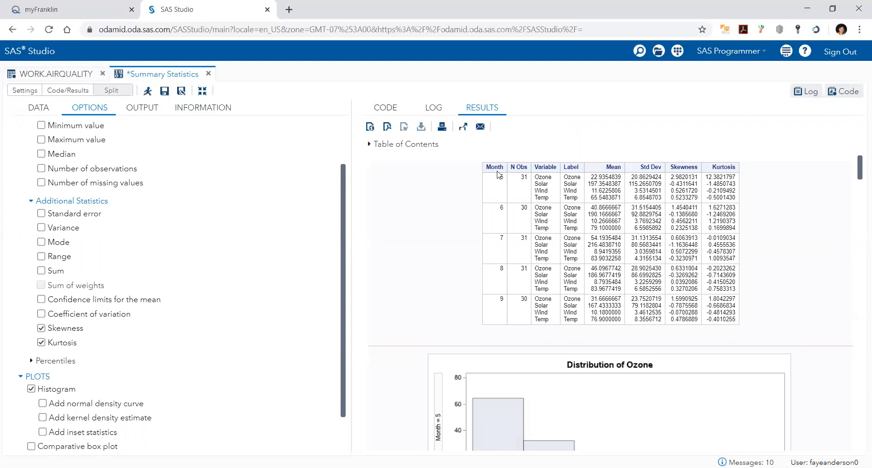
mouse_move(498, 179)
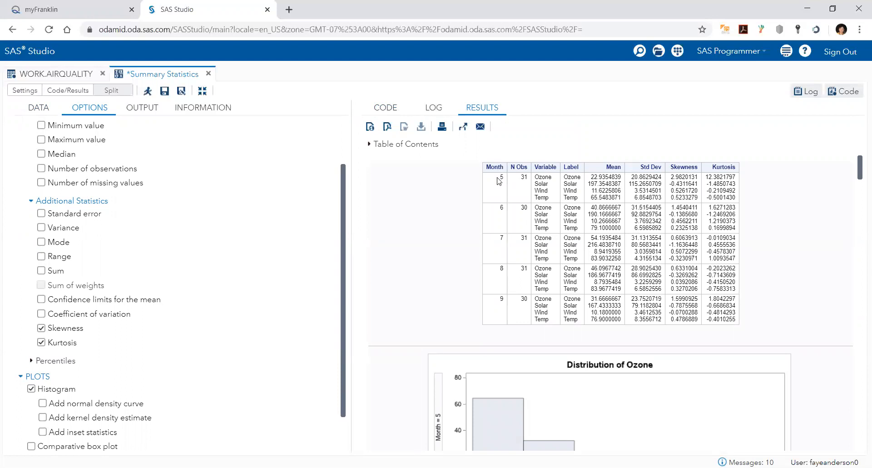
mouse_move(497, 306)
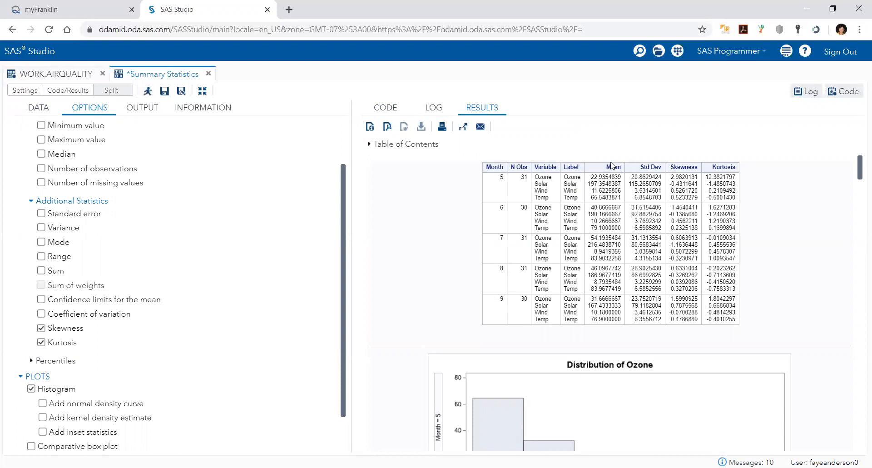
mouse_move(660, 167)
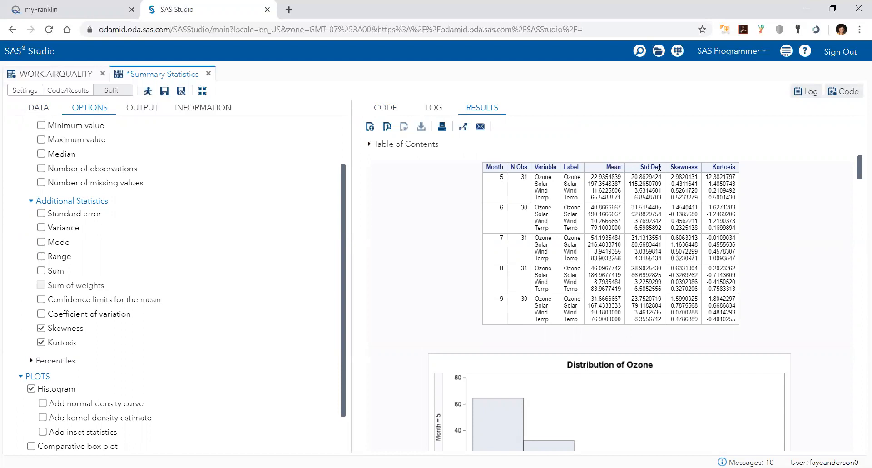
mouse_move(719, 169)
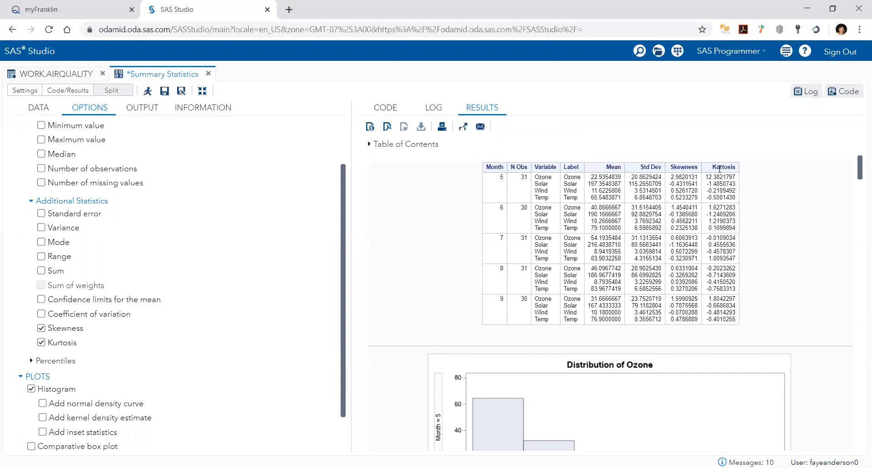
scroll(down, 3)
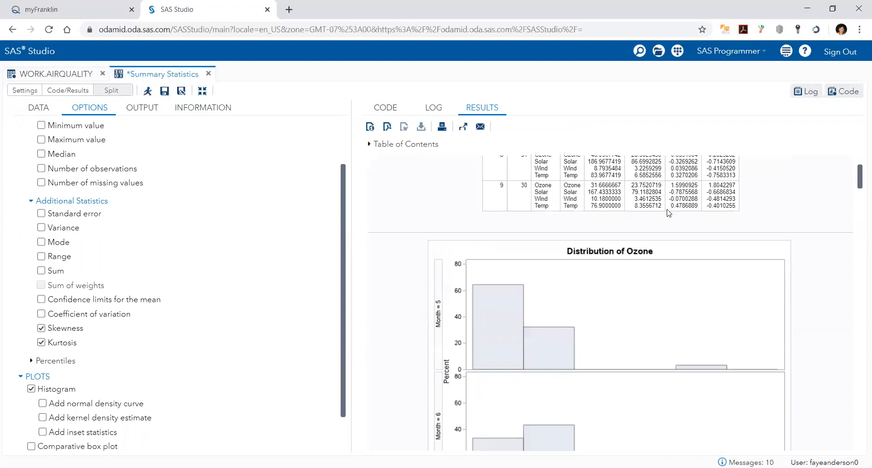
scroll(down, 3)
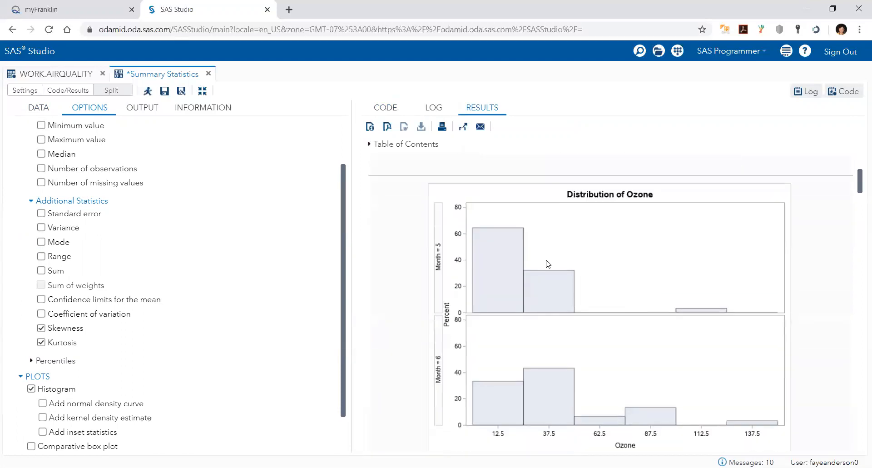
scroll(down, 3)
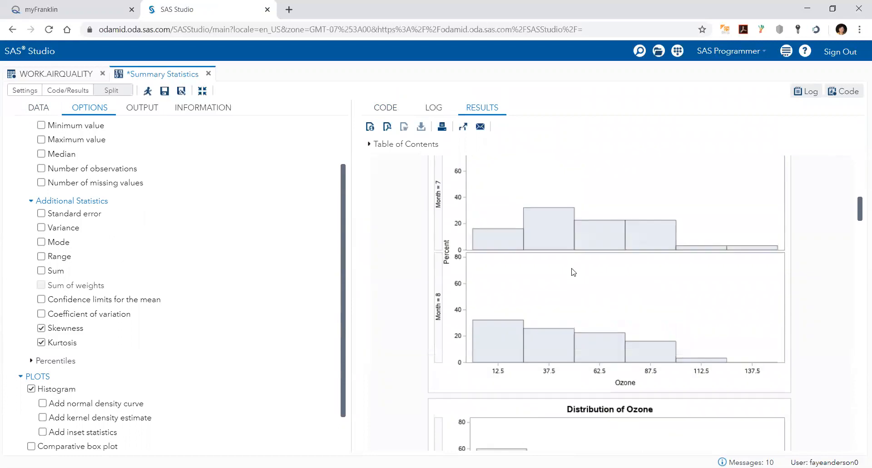
scroll(down, 3)
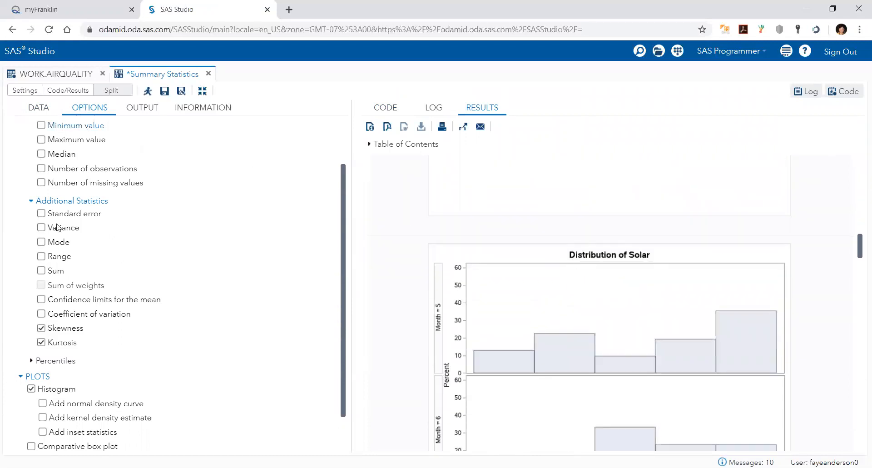
- Return to the DATA settings and review the classification column list without adding anything
click(38, 107)
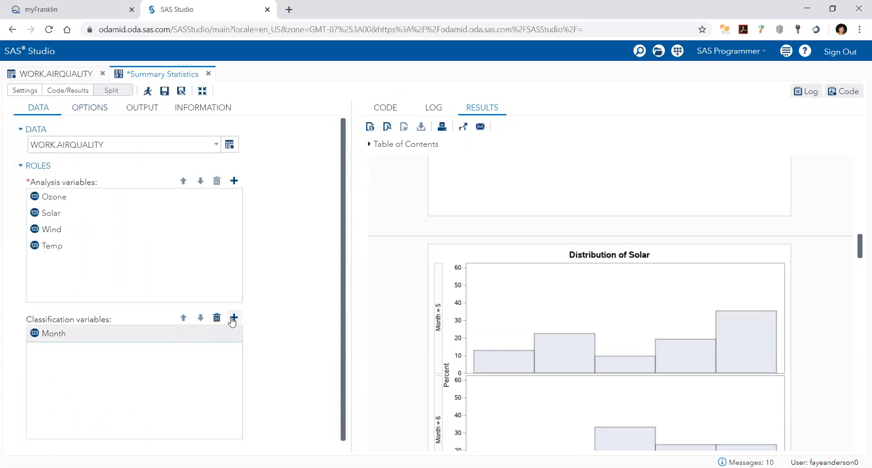
click(234, 317)
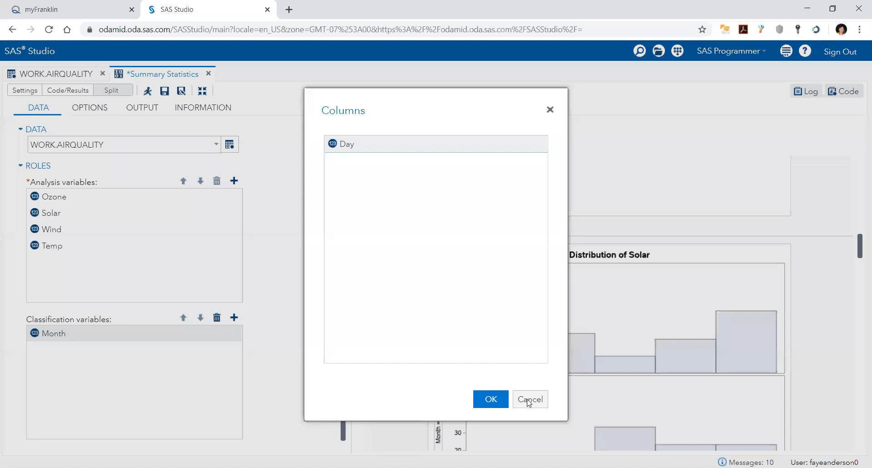
click(529, 399)
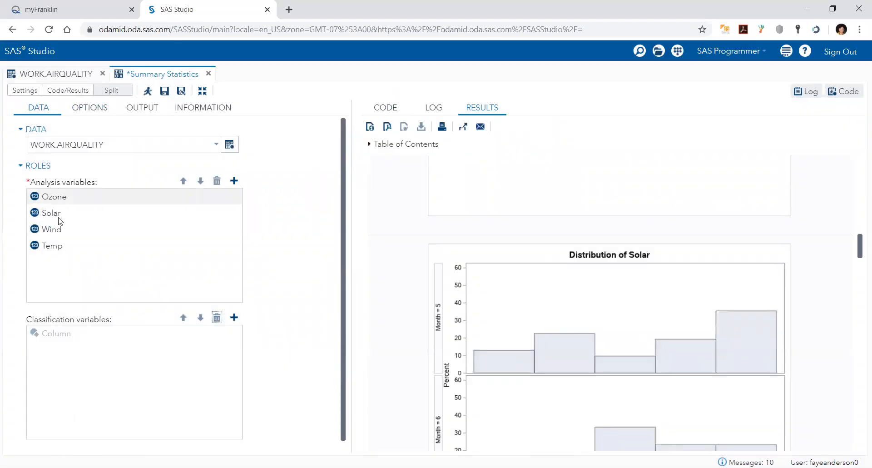
mouse_move(64, 197)
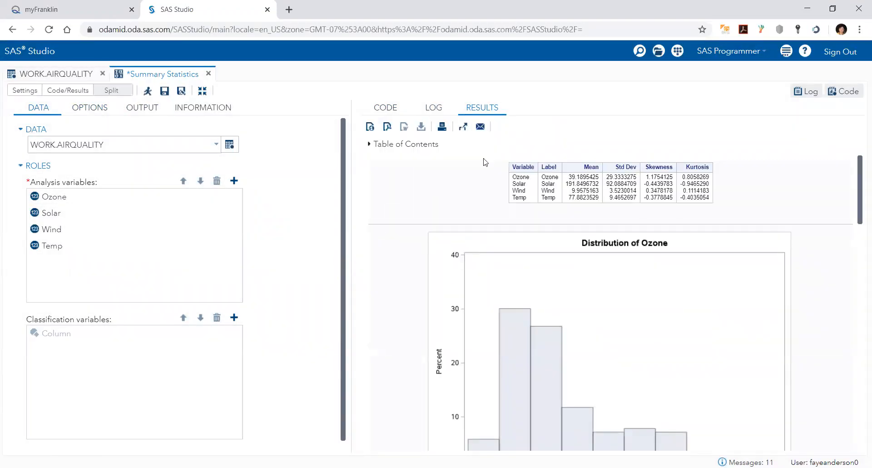
mouse_move(652, 176)
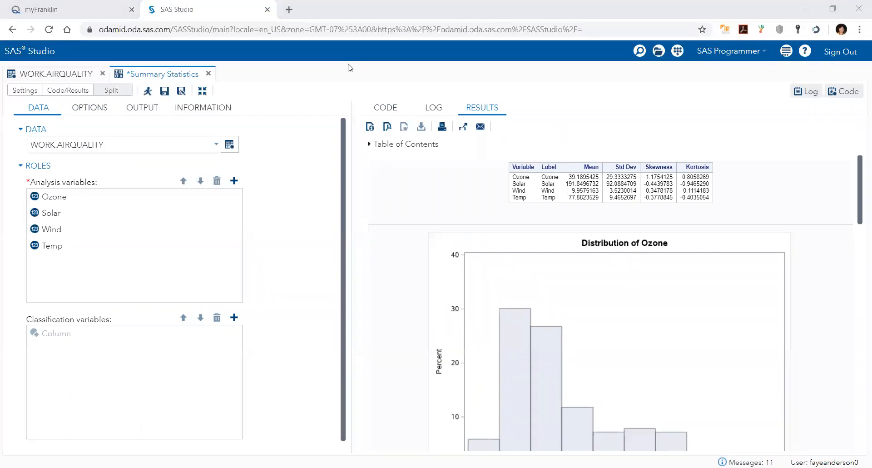
- Scroll through the overall statistics and histograms for Ozone, Solar, Wind and Temp
scroll(down, 3)
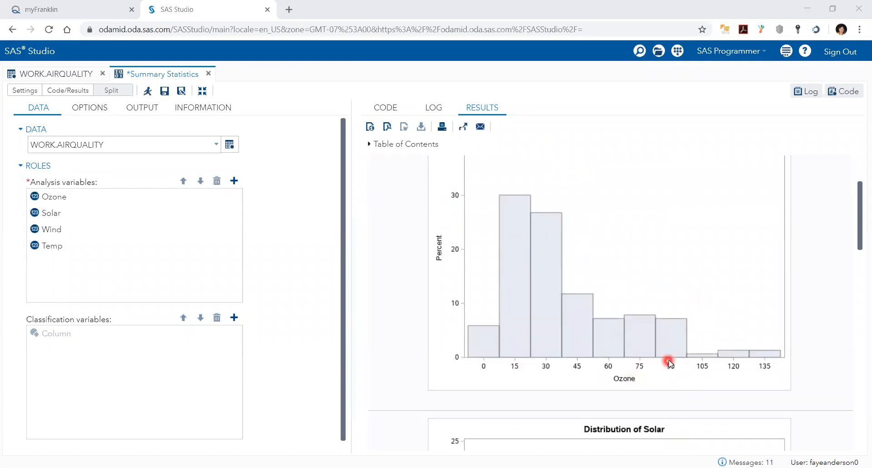
scroll(down, 3)
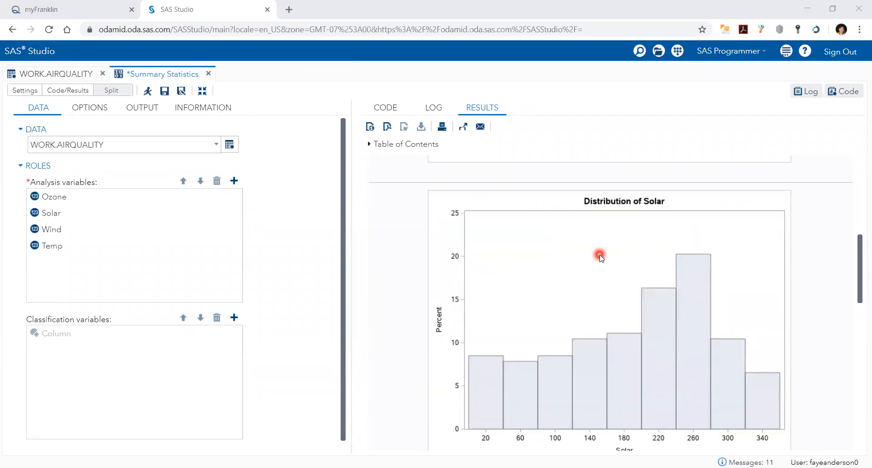
scroll(down, 3)
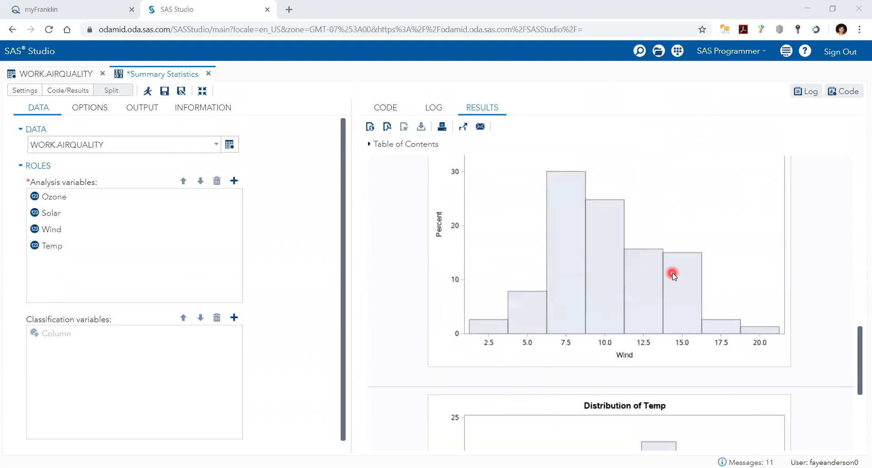
scroll(down, 3)
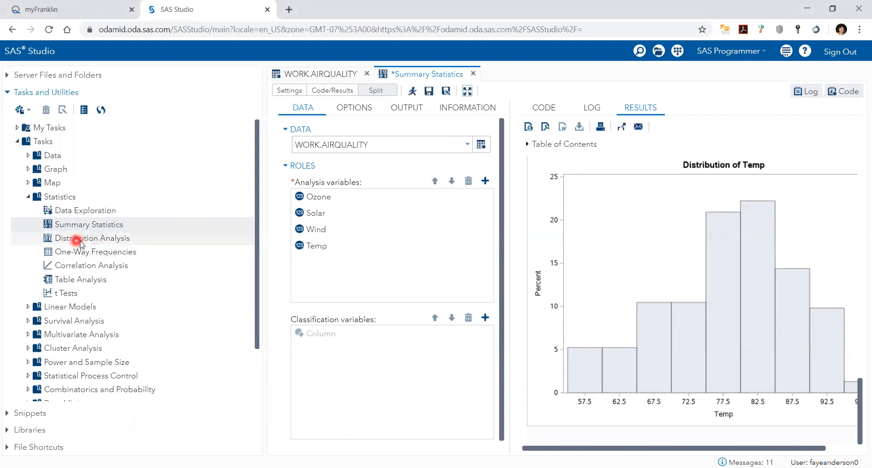
- Start a Distribution Analysis task with Ozone as its analysis variable and run it
click(92, 238)
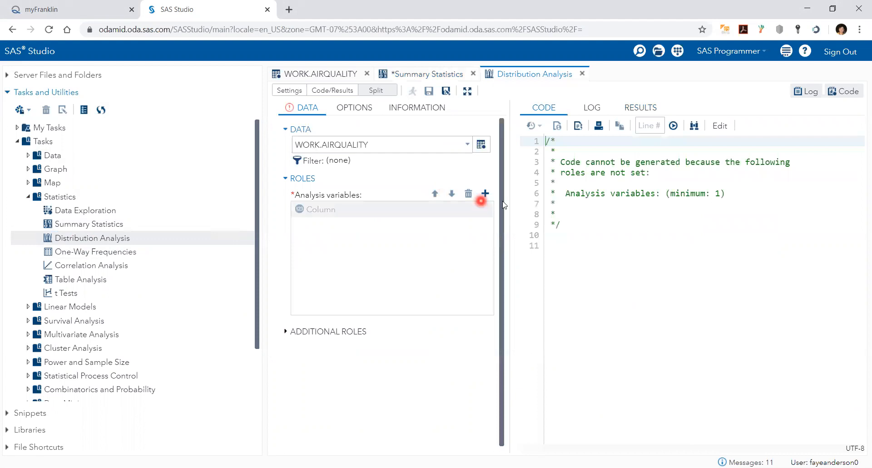
click(484, 193)
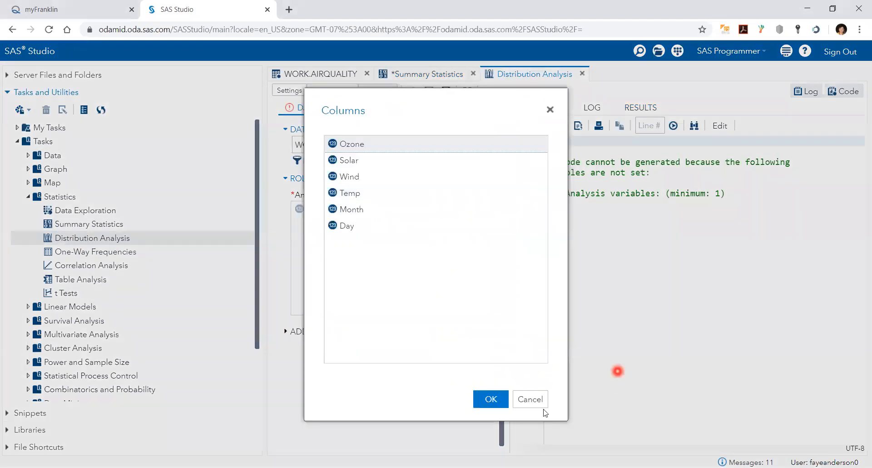
click(529, 399)
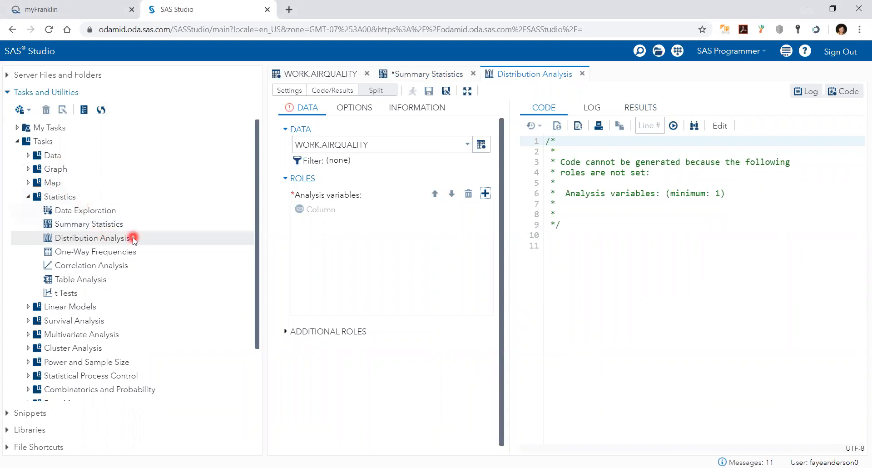
click(485, 193)
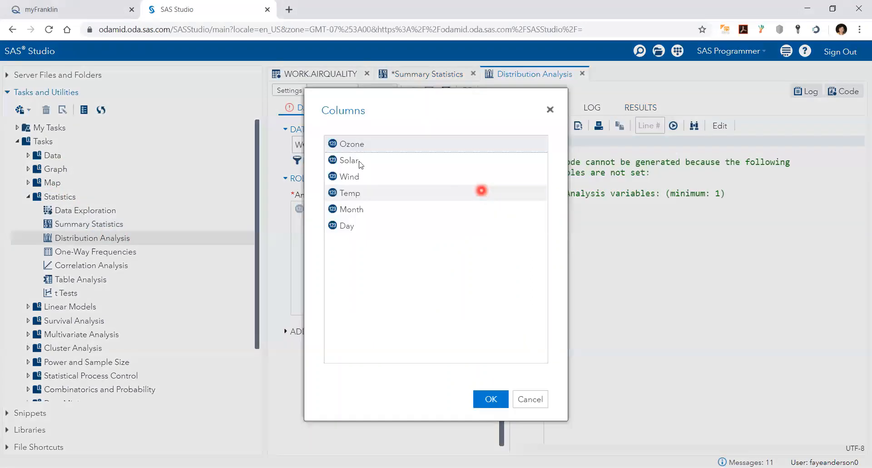
click(490, 399)
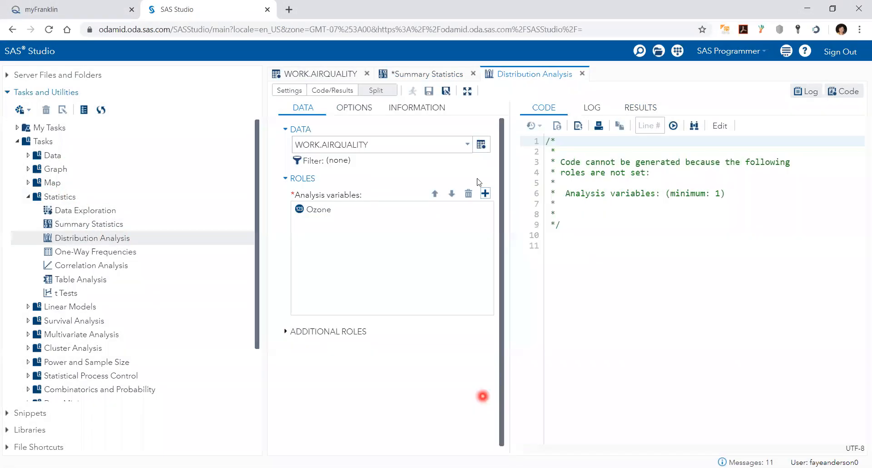
click(412, 91)
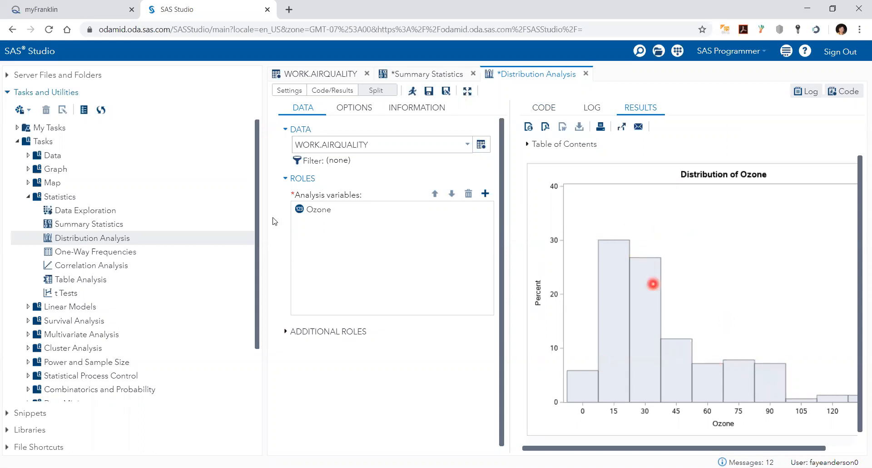
mouse_move(91, 265)
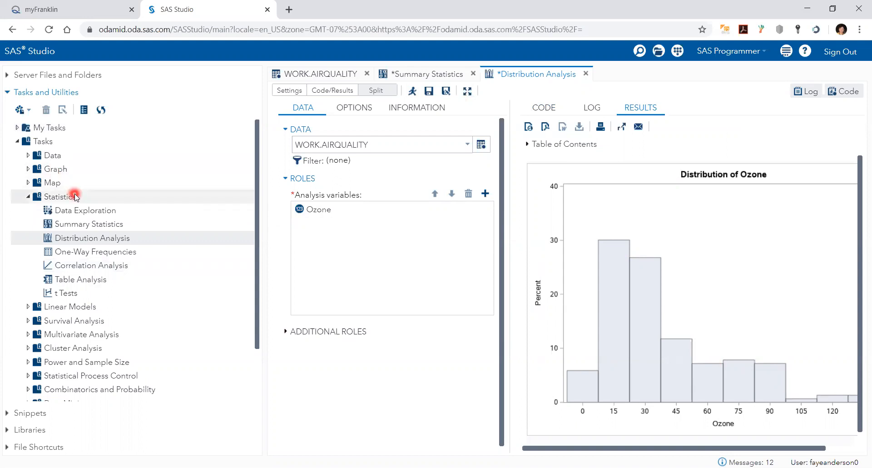
mouse_move(113, 266)
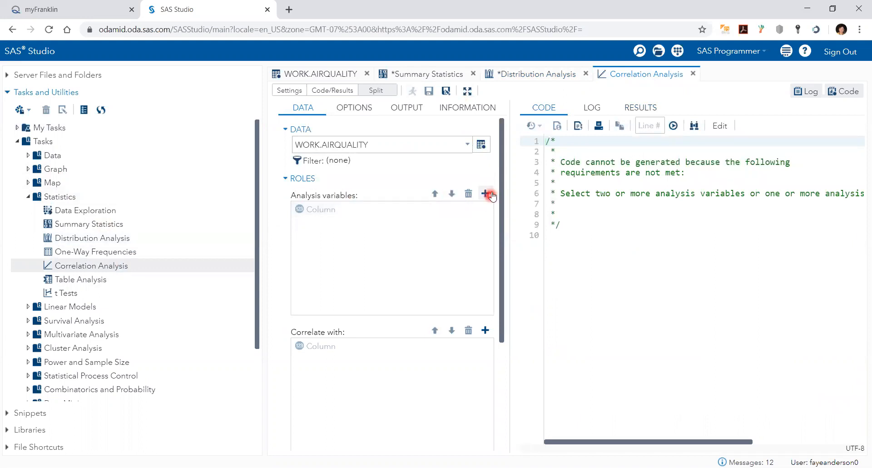
- Correlate Ozone, Solar, Wind and Temp and run to get the Pearson correlation table
click(485, 194)
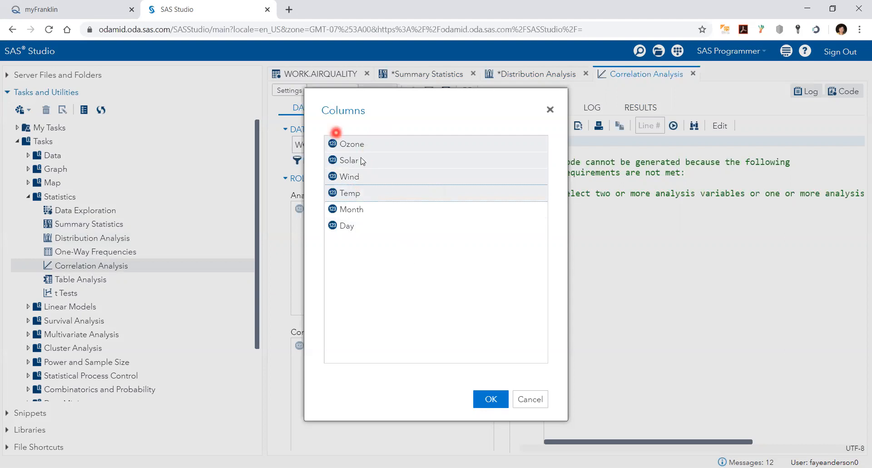
click(490, 399)
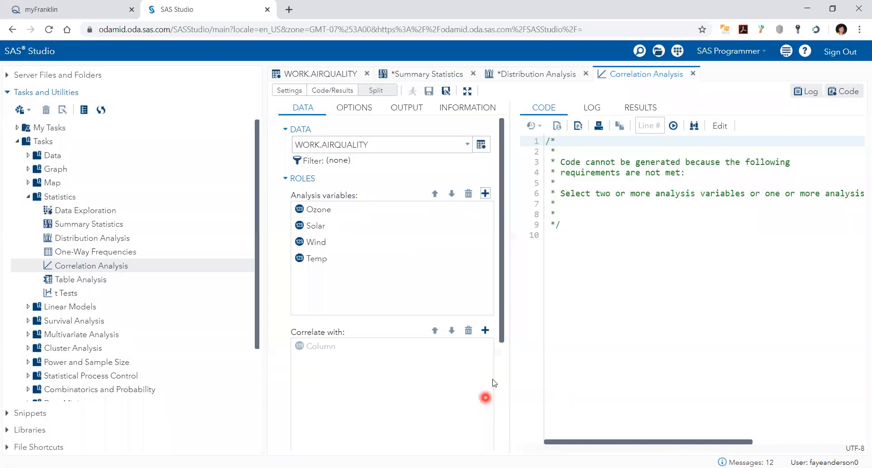
click(412, 91)
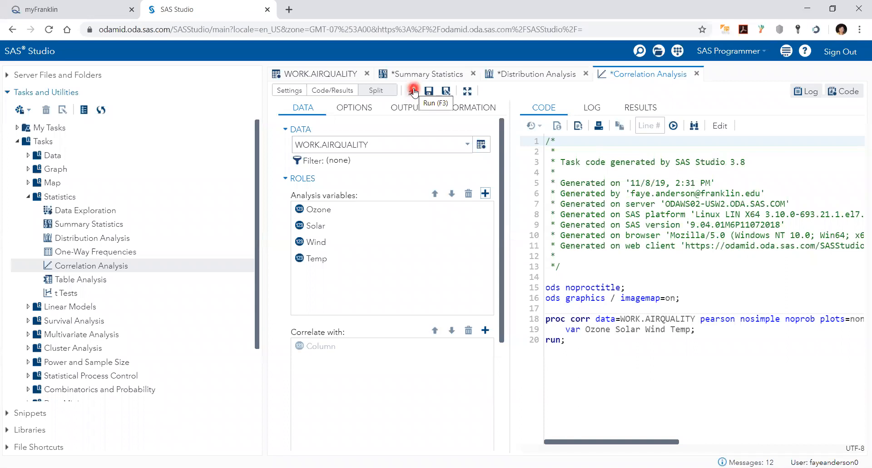
click(412, 91)
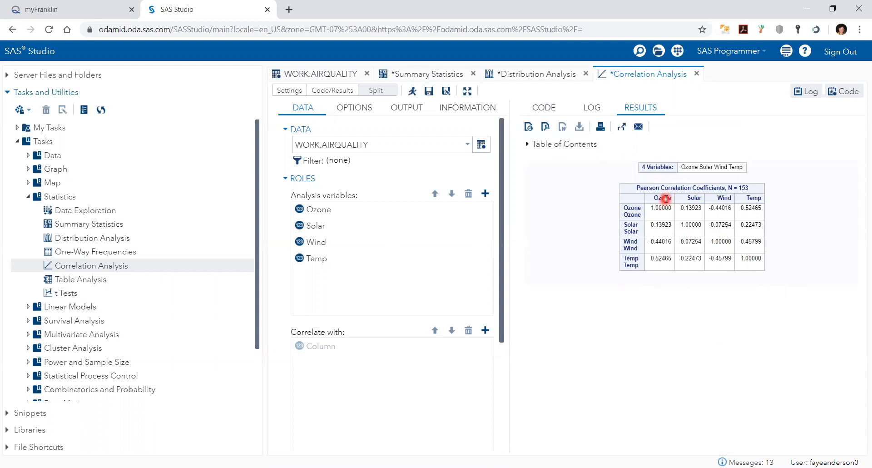
mouse_move(647, 217)
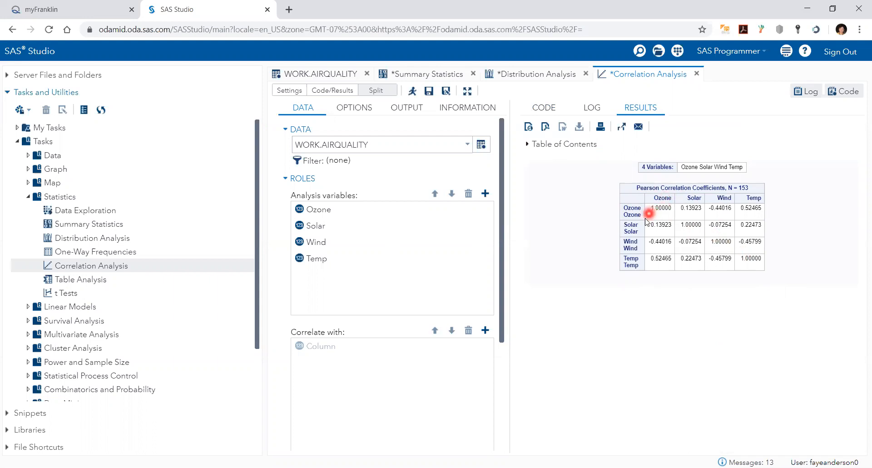